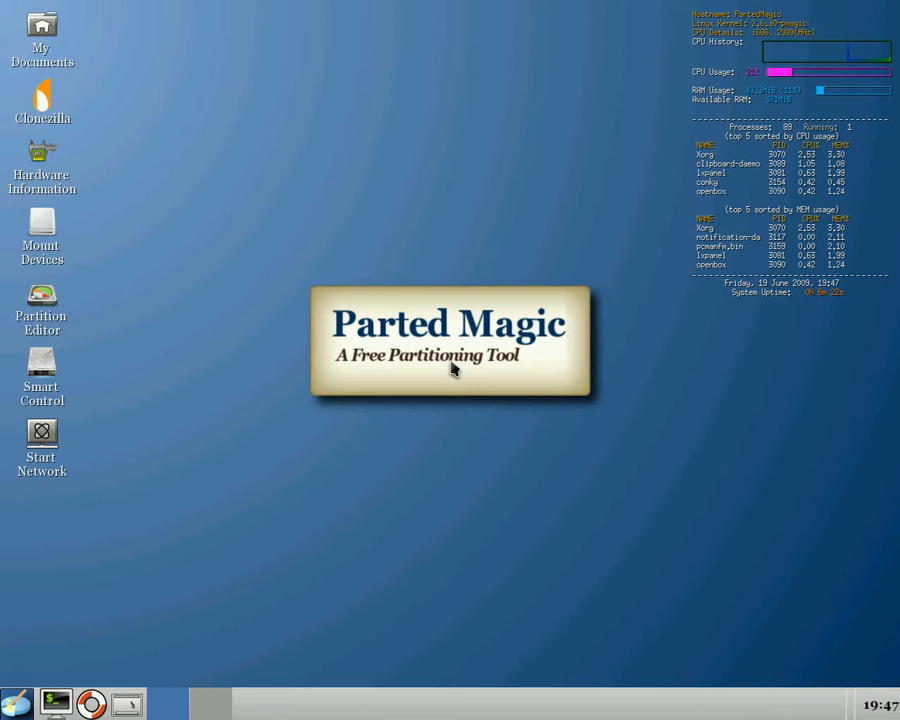
mouse_move(364, 528)
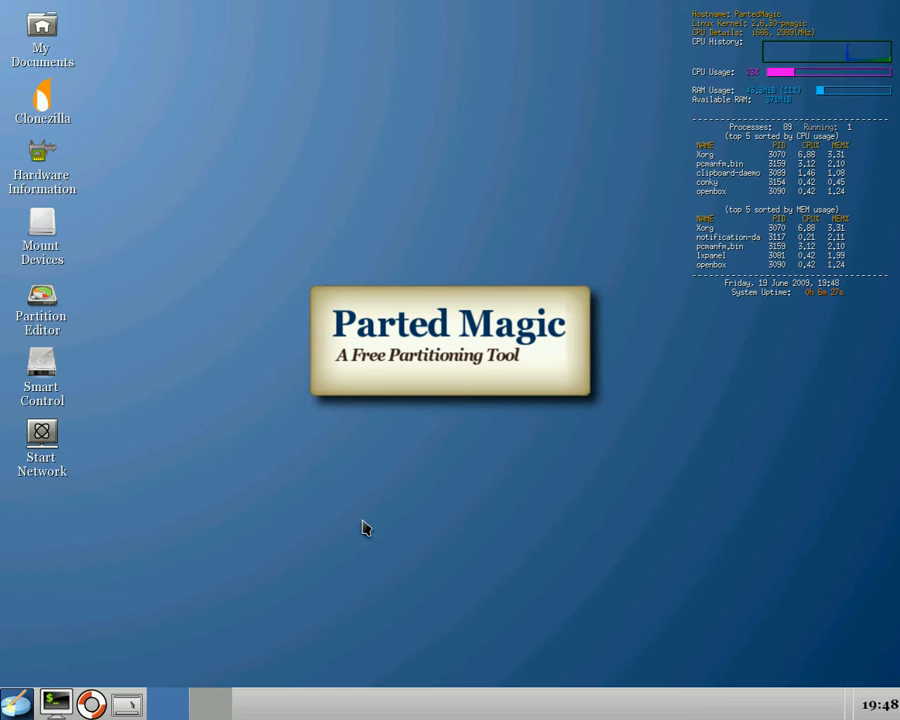
mouse_move(48, 32)
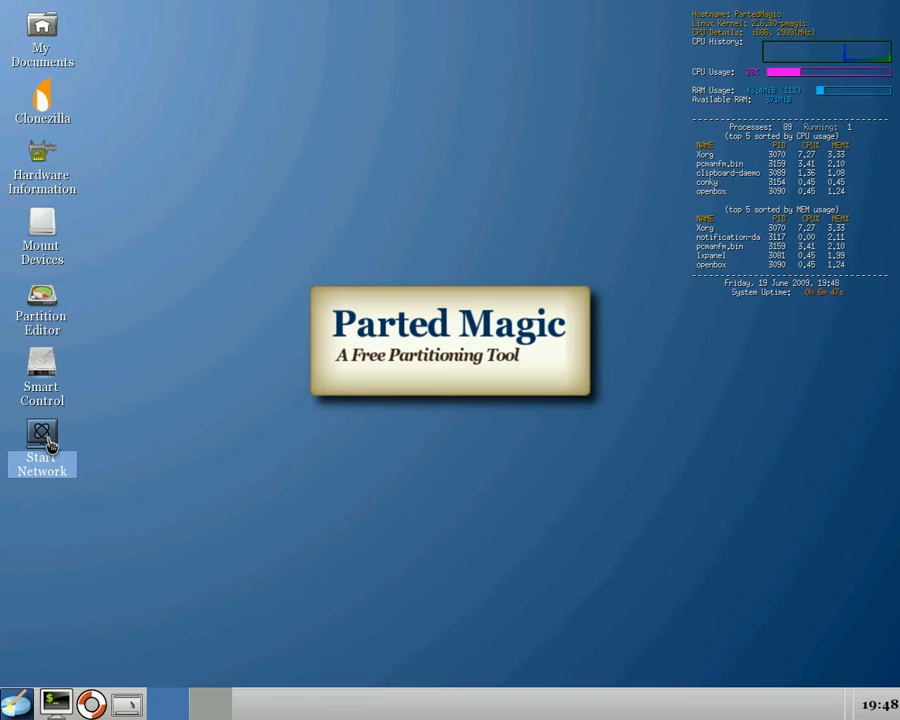
- Start the network, dismiss the Successfully Connected notice, and bring up the applications menu
double_click(40, 434)
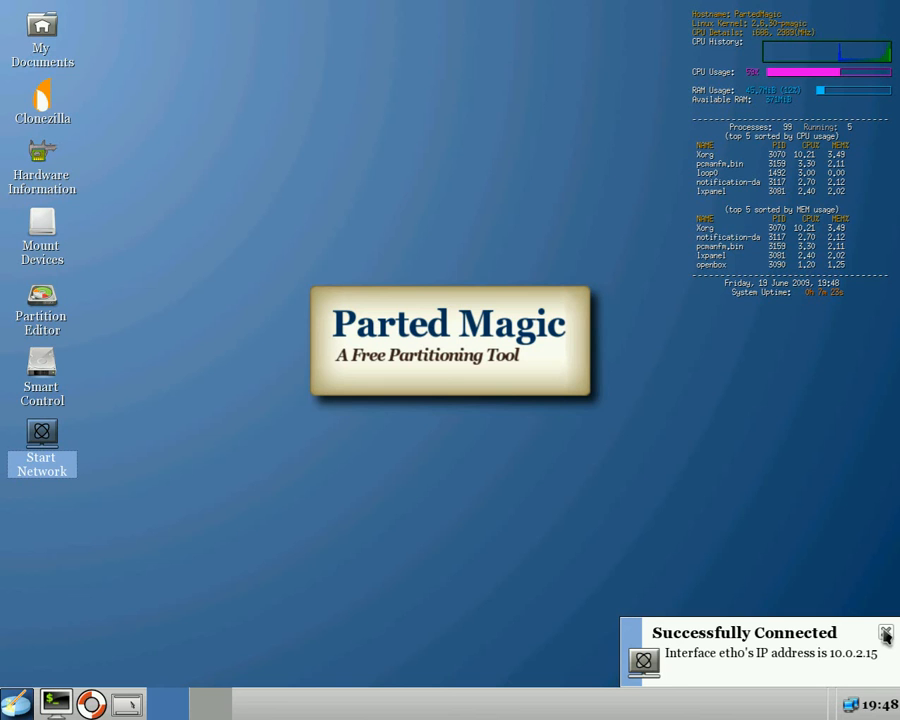
left_click(884, 632)
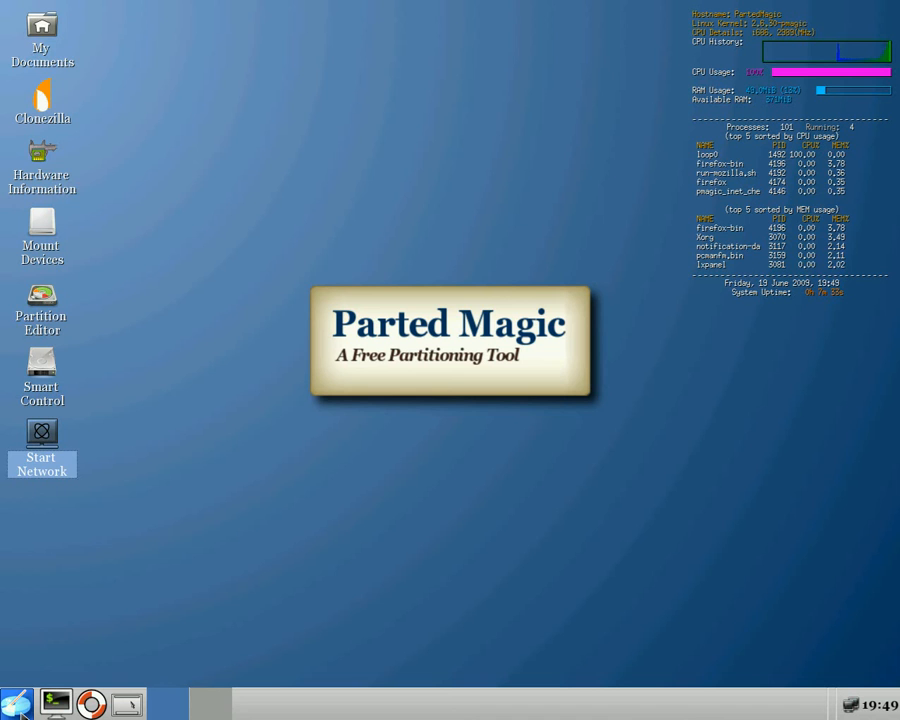
left_click(14, 700)
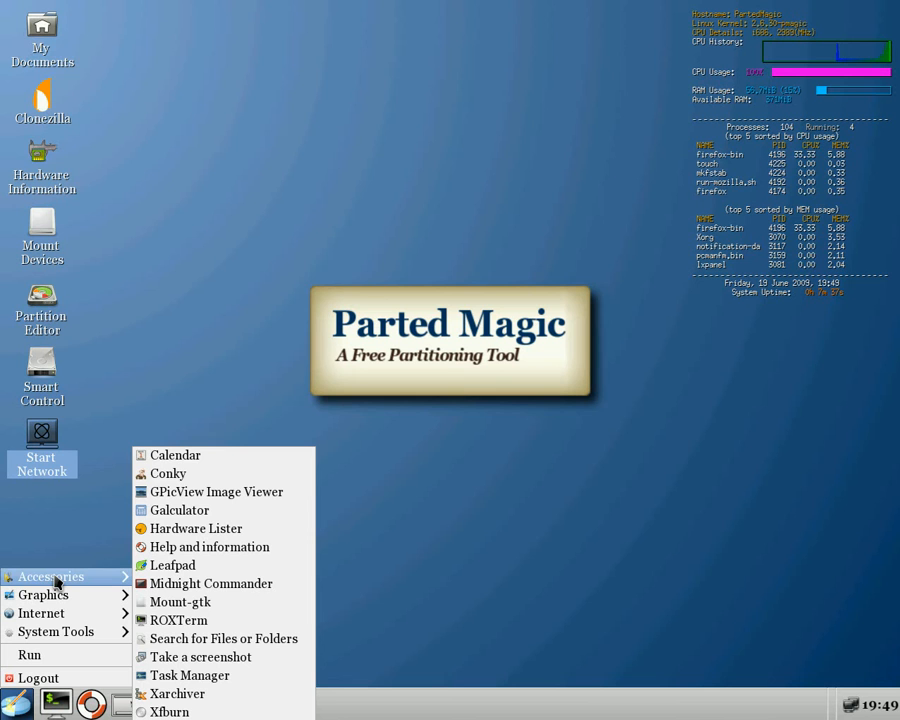
- Launch Firefox from the Internet menu and maximize it on the Google UK homepage
left_click(40, 612)
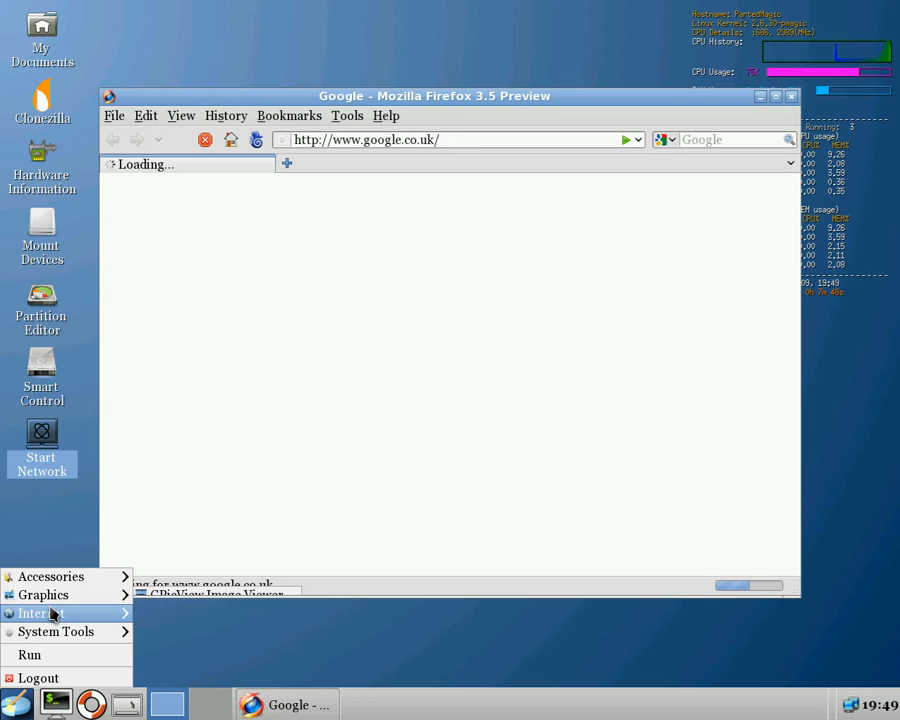
left_click(60, 632)
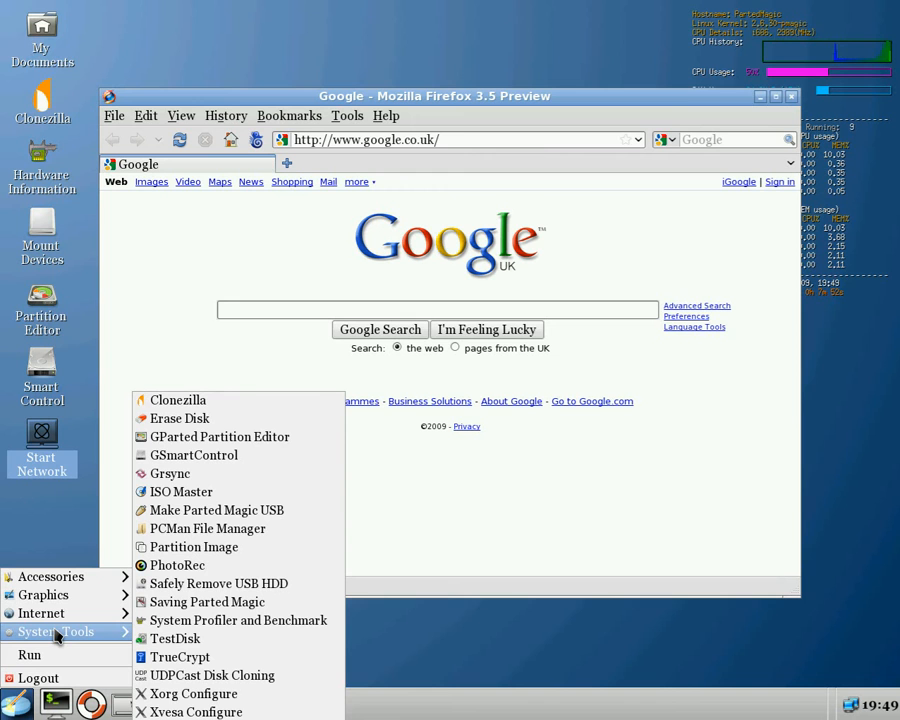
mouse_move(192, 656)
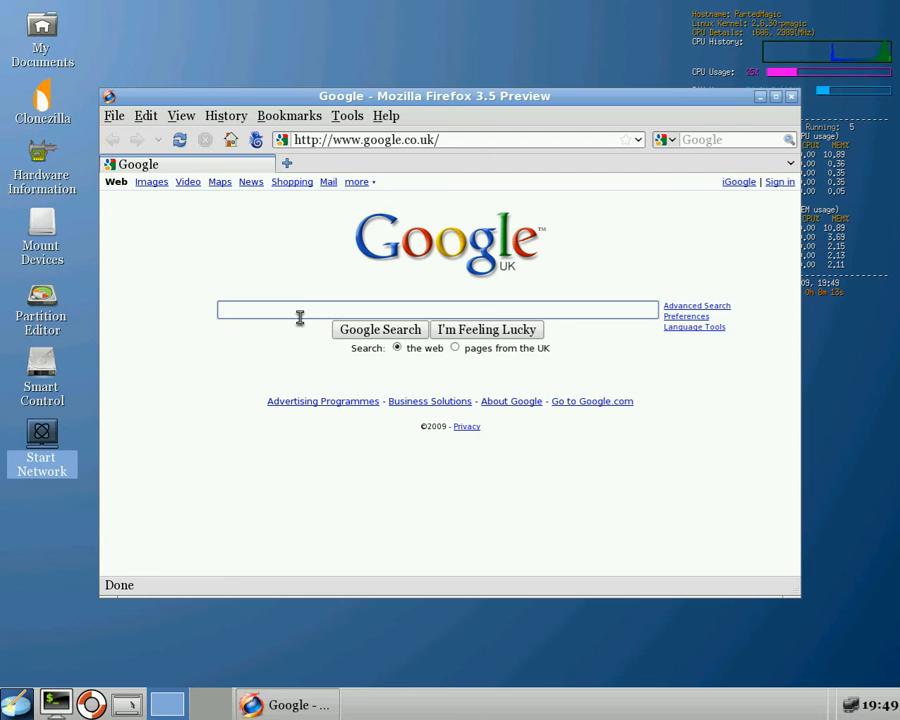
left_click(774, 100)
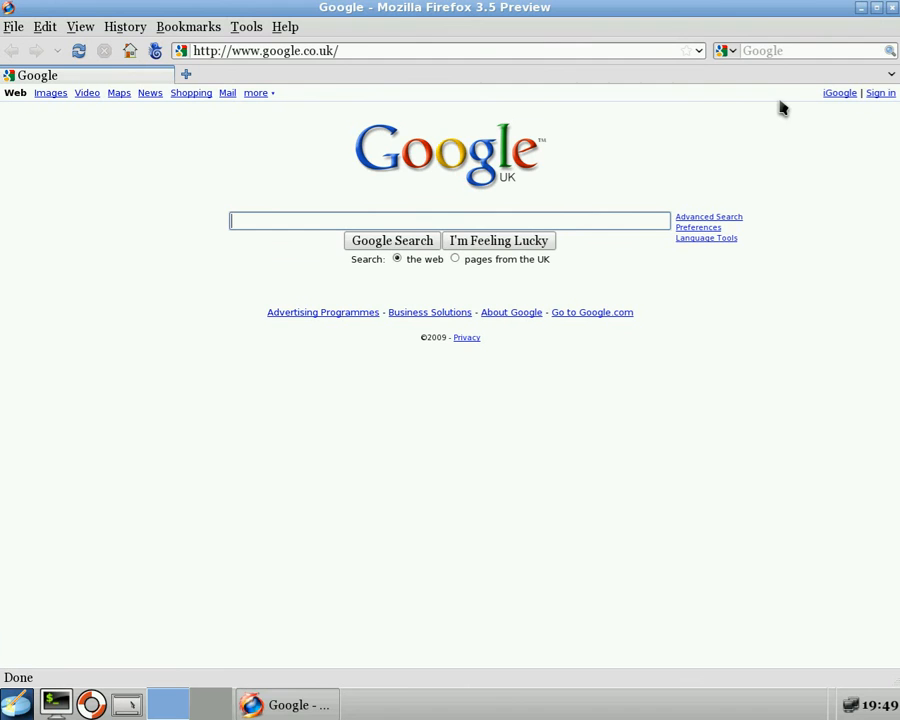
- Start a Private Browsing session from the Tools menu
left_click(246, 28)
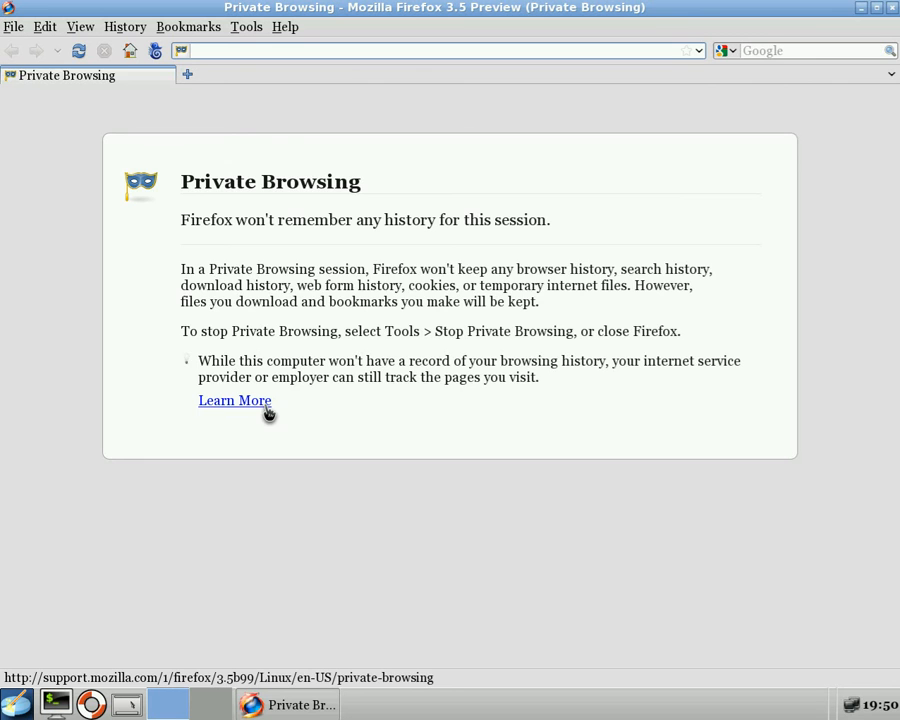
- View Mozilla's Private Browsing help article, then search Google for 'parted magic'
left_click(234, 400)
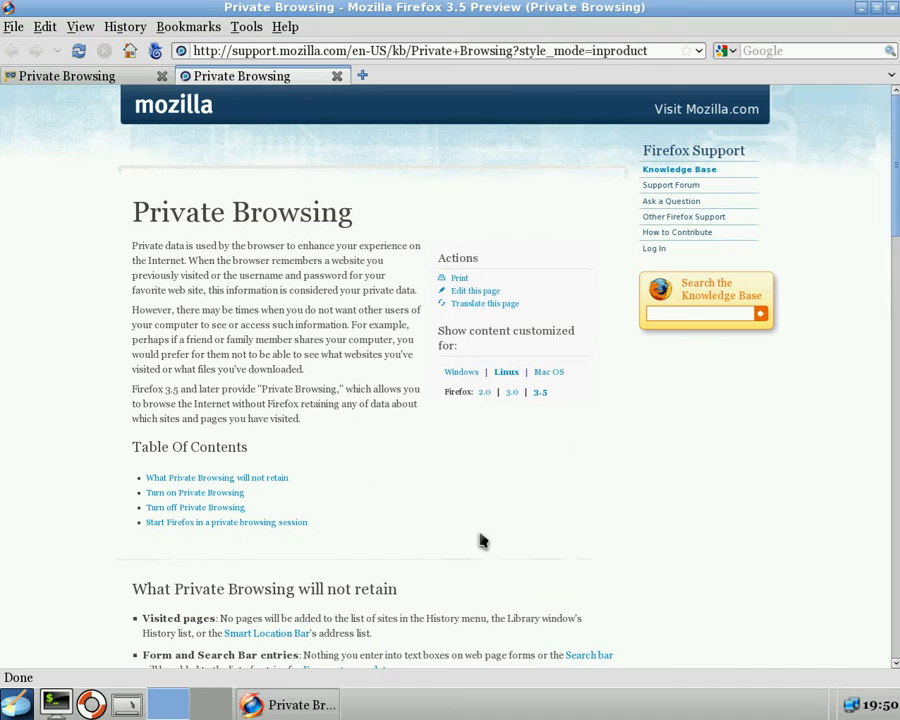
type("parted magic")
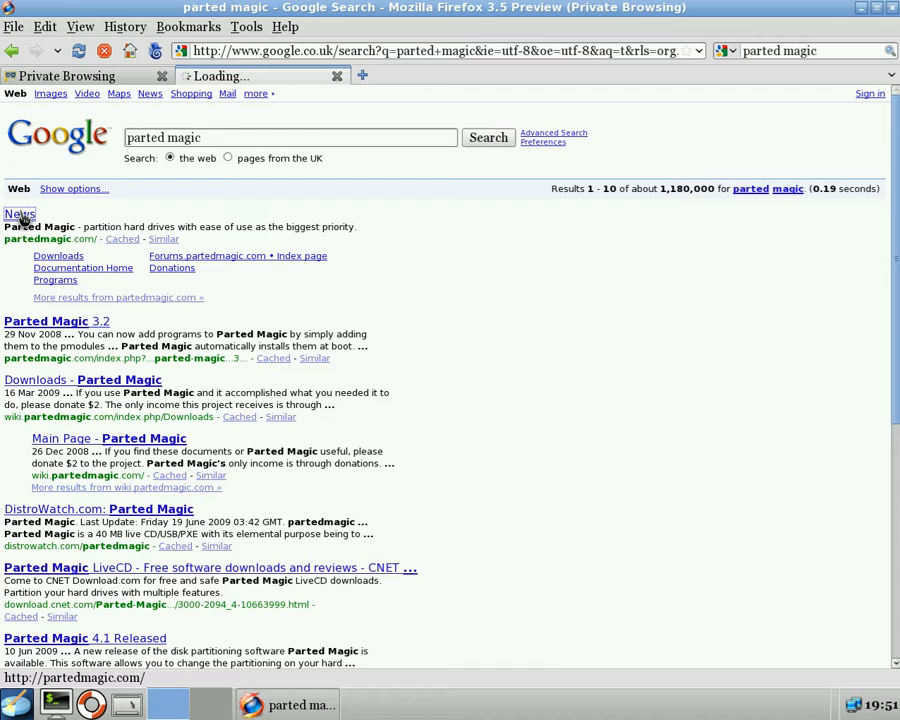
- Visit the Parted Magic news page from the results, then close the browser
left_click(36, 216)
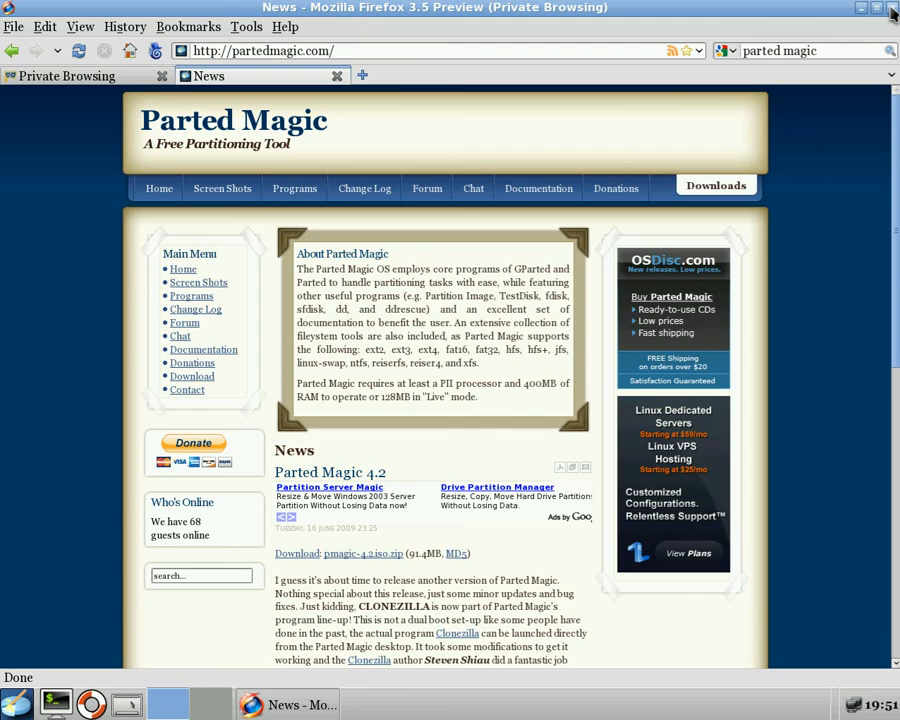
left_click(890, 12)
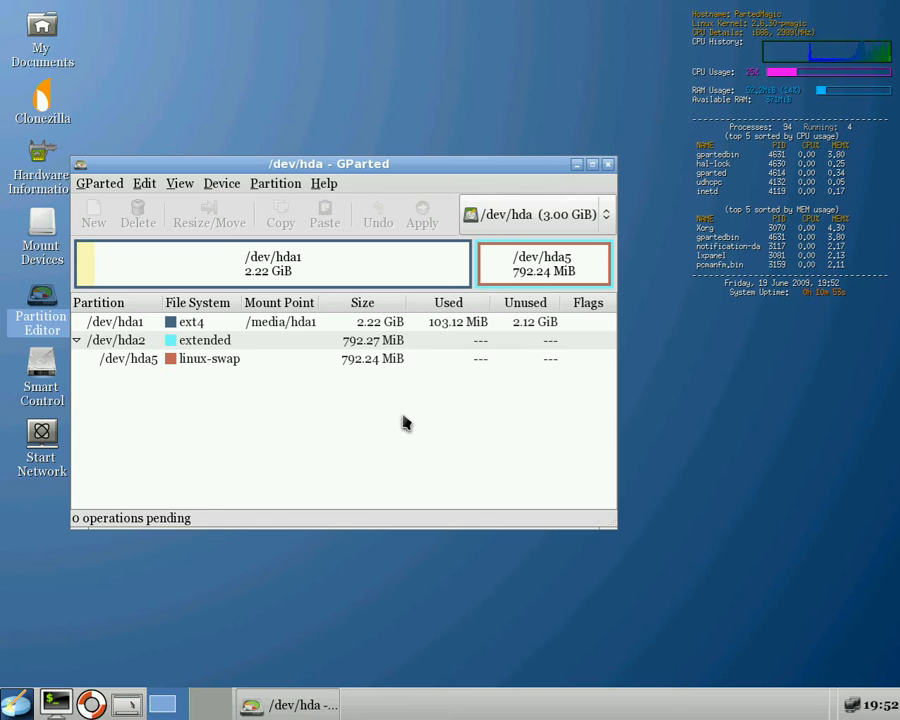
mouse_move(320, 334)
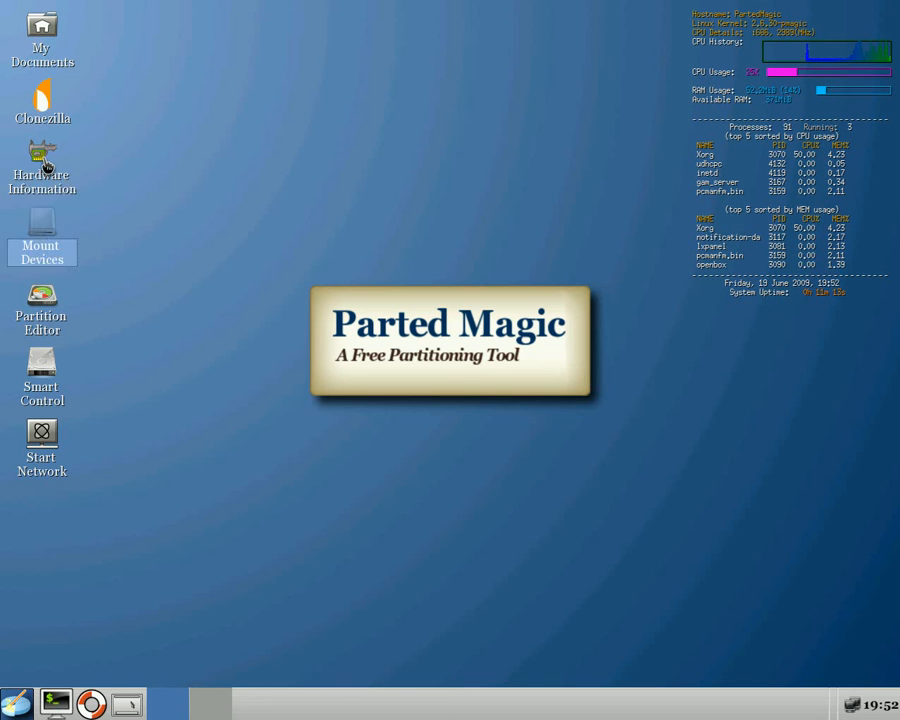
- Launch the Hardware Information tool after closing GParted
double_click(40, 156)
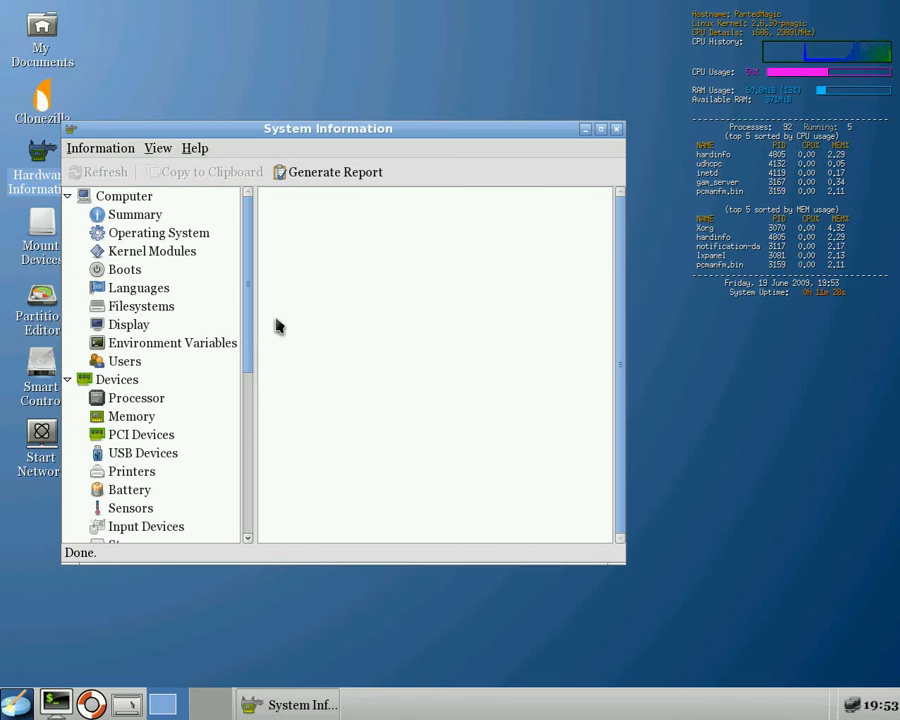
- Run the CPU Blowfish benchmark from the Benchmarks section
scroll("down", 3)
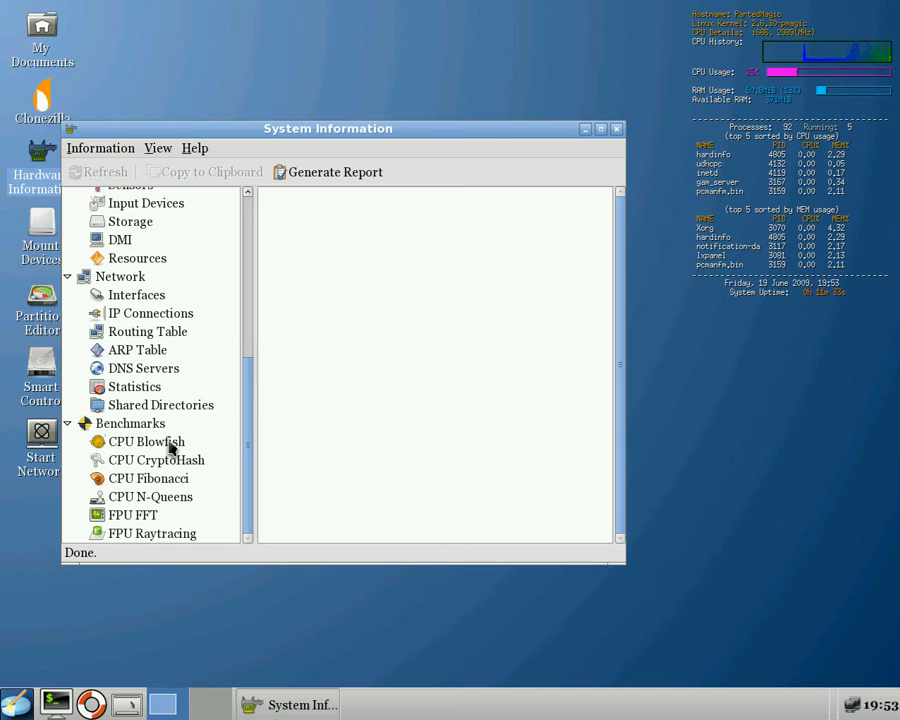
left_click(144, 442)
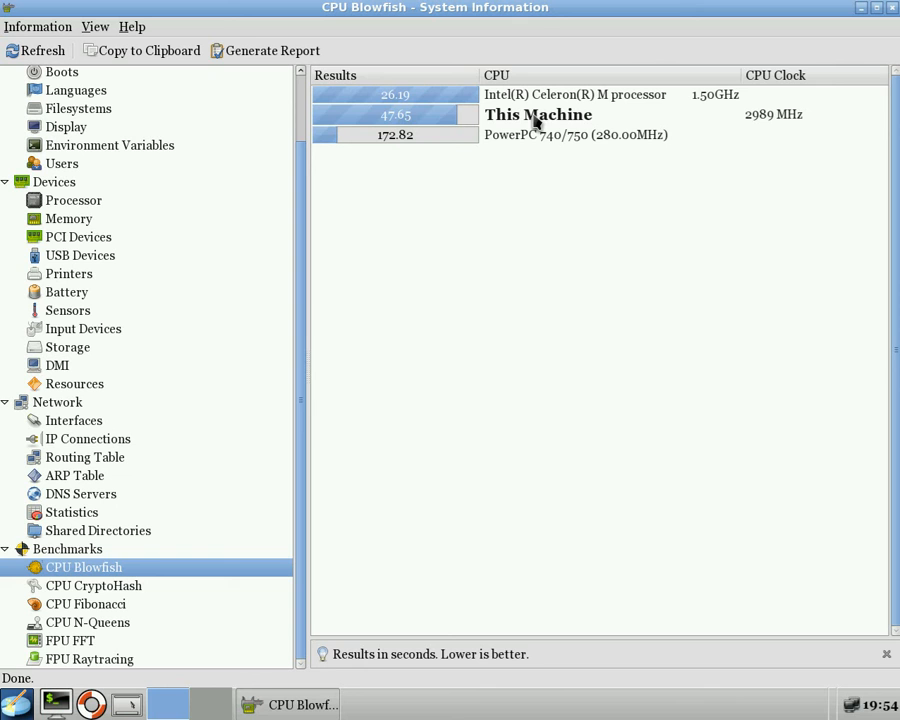
mouse_move(588, 184)
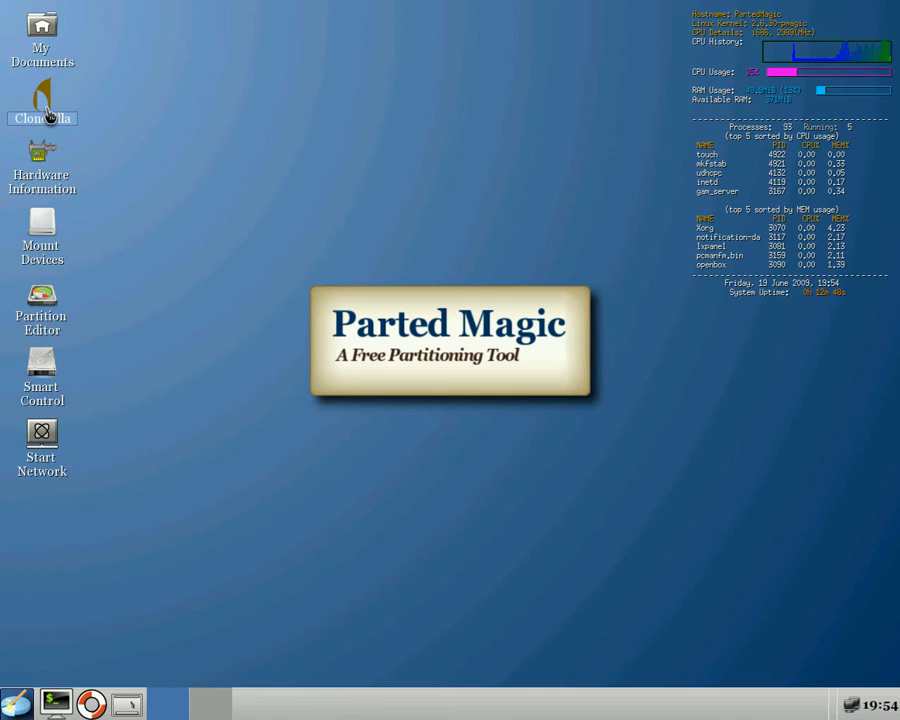
- Start Clonezilla from its desktop icon, then bring up the applications menu
double_click(42, 104)
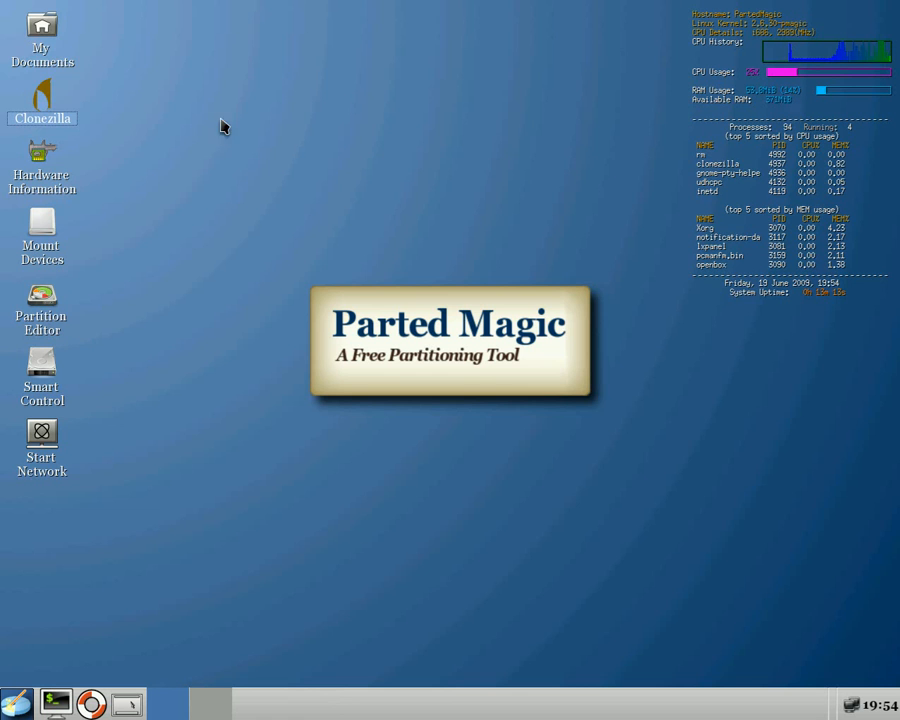
left_click(12, 700)
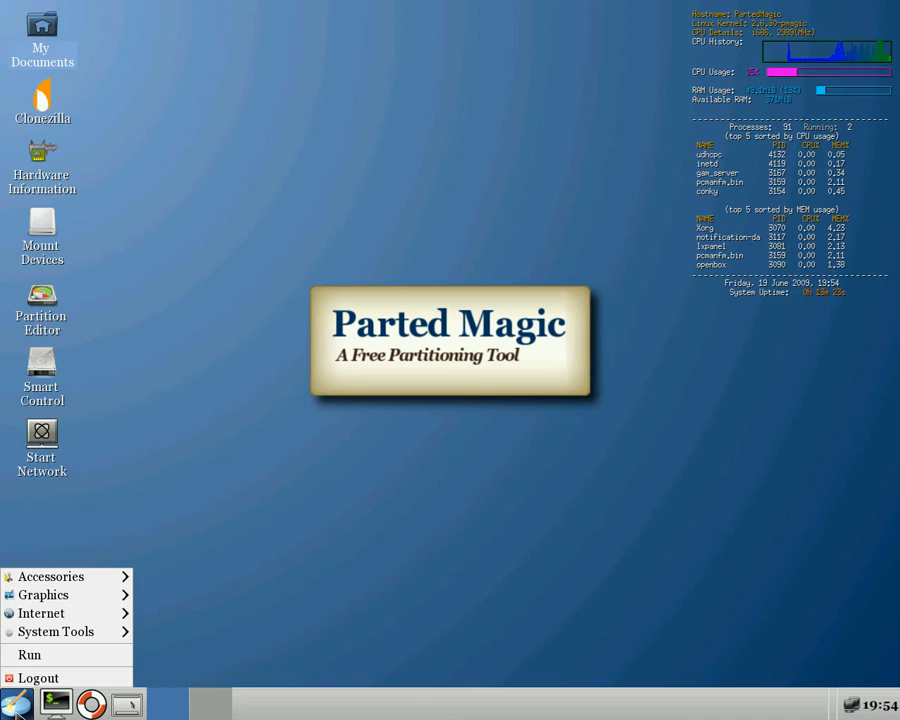
- Launch TrueCrypt from the System Tools menu
left_click(44, 596)
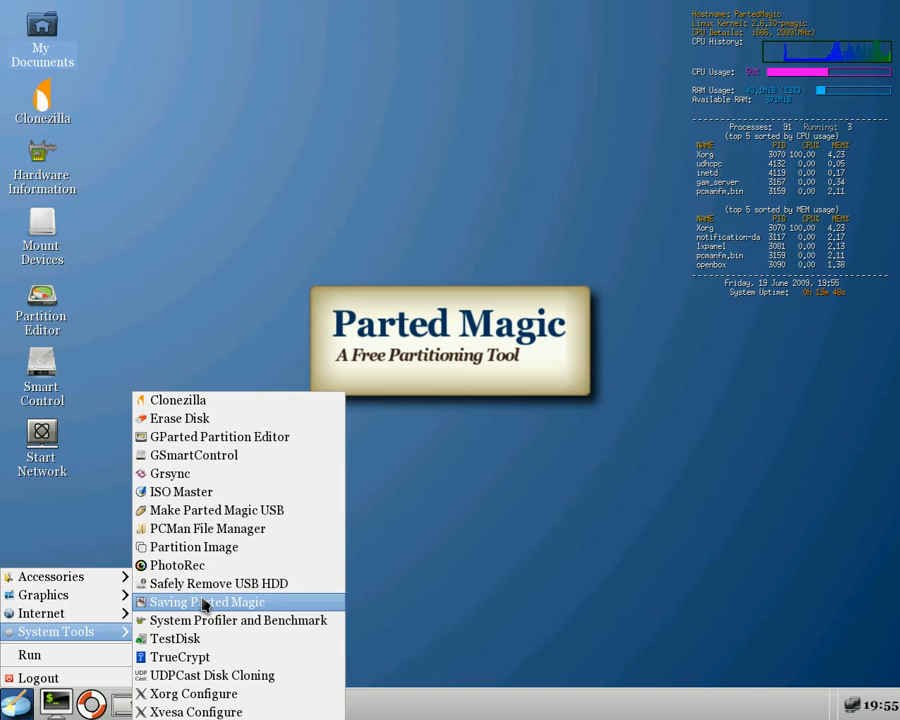
left_click(212, 600)
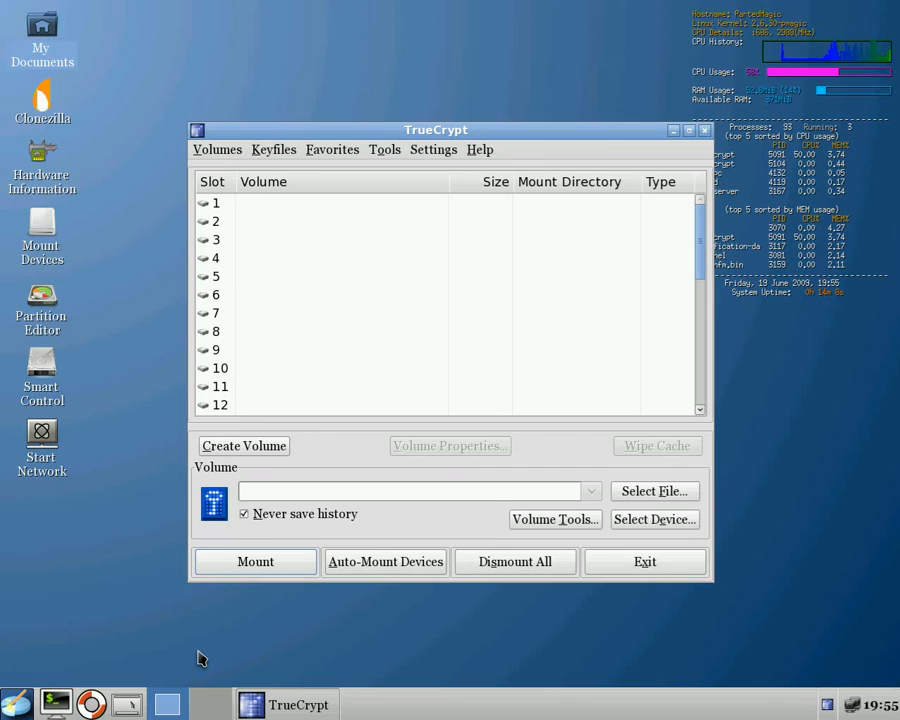
mouse_move(500, 492)
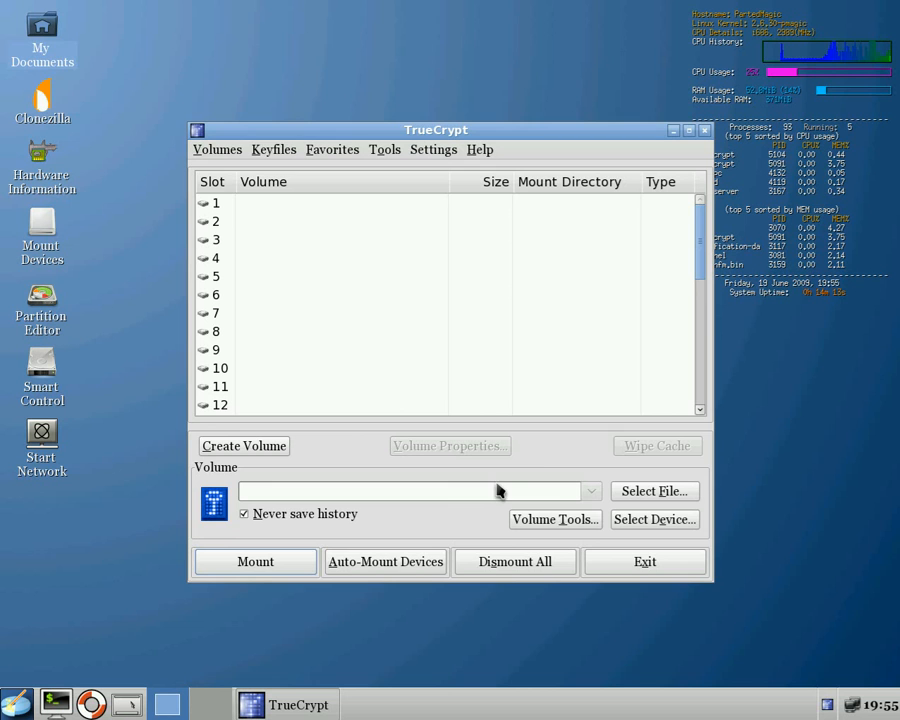
- Begin mounting a TrueCrypt volume and cancel at the password prompt
left_click(256, 560)
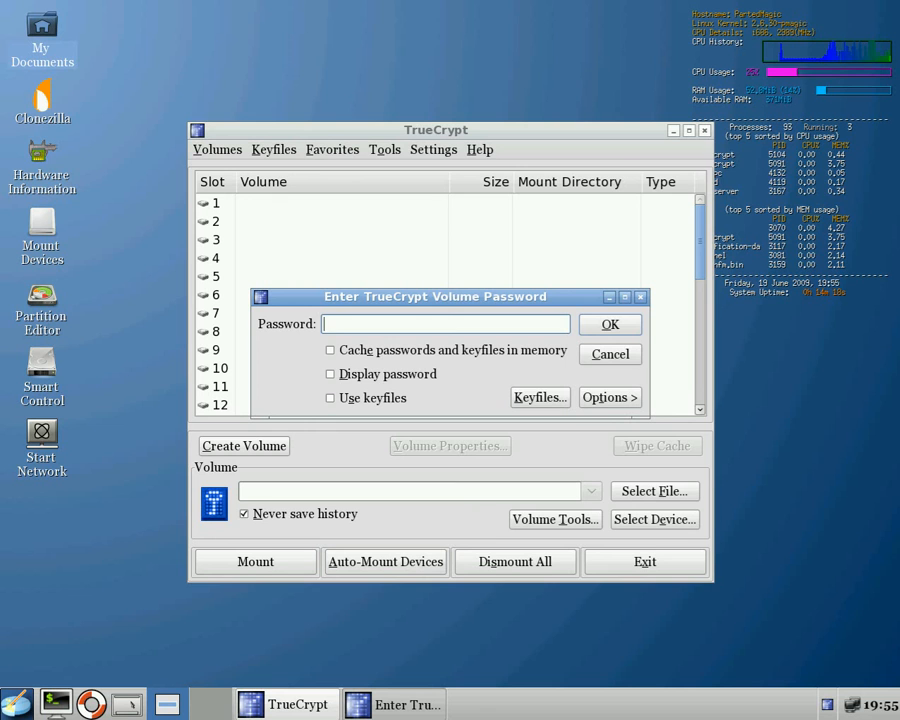
left_click(608, 352)
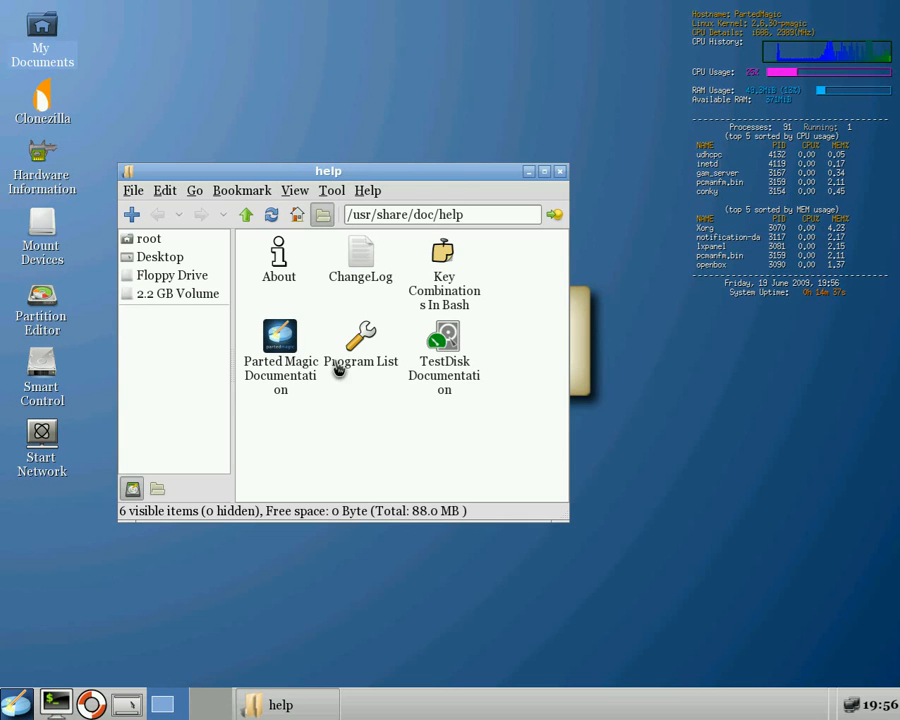
- Open the Parted Magic Documentation item from the /usr/share/doc/help folder
left_click(280, 338)
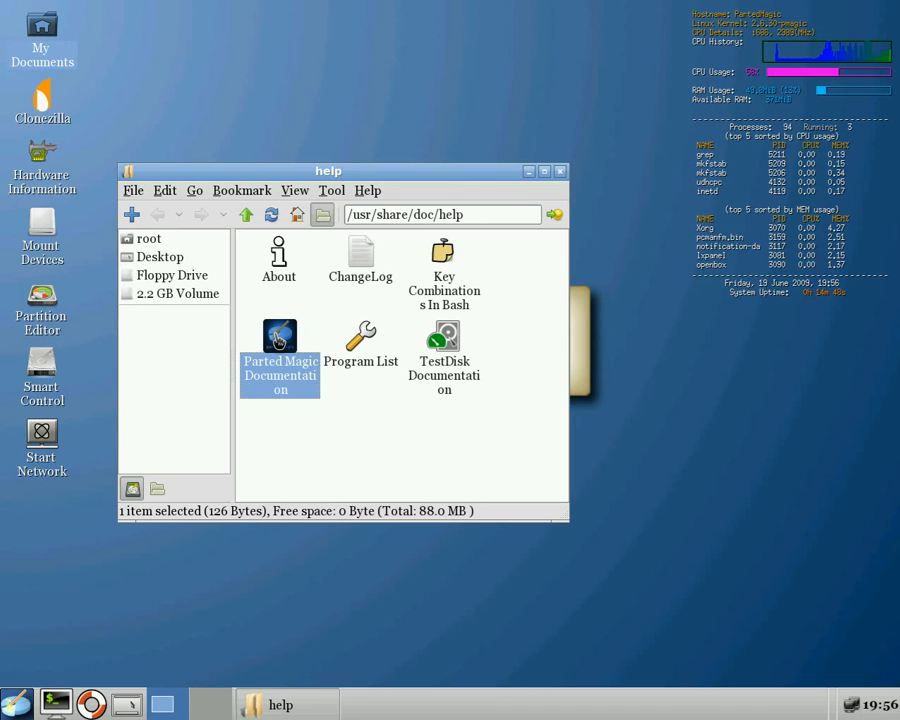
double_click(280, 344)
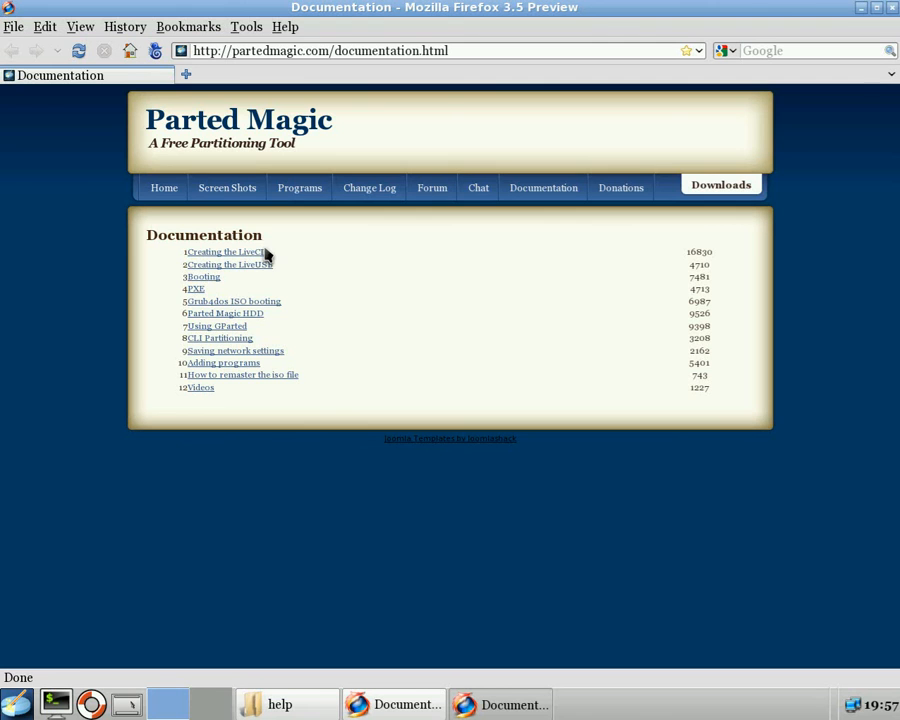
mouse_move(200, 390)
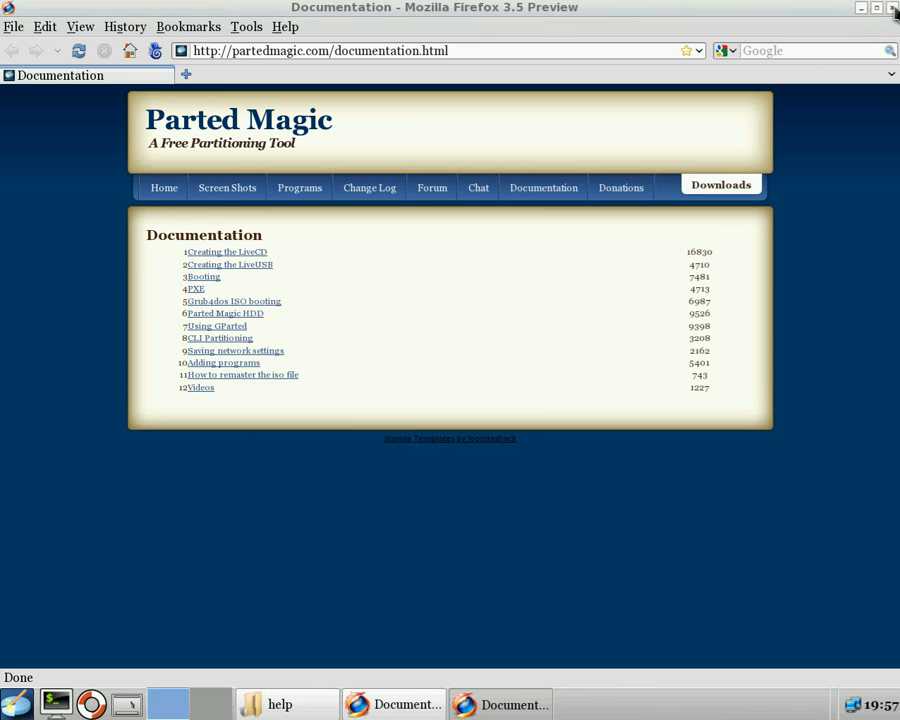
- Close the Firefox documentation window after reviewing the index
left_click(892, 10)
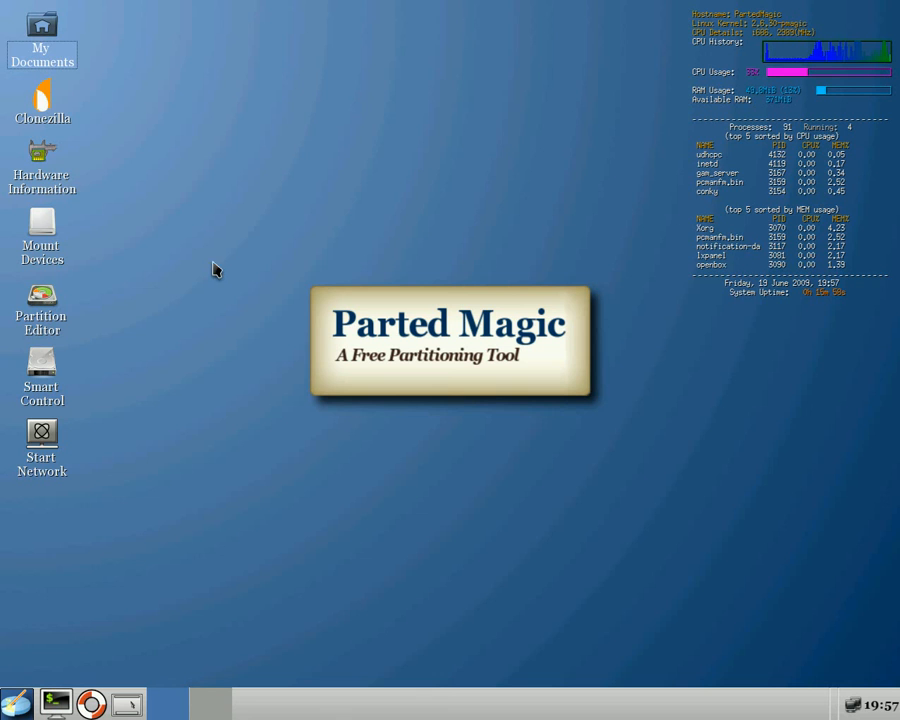